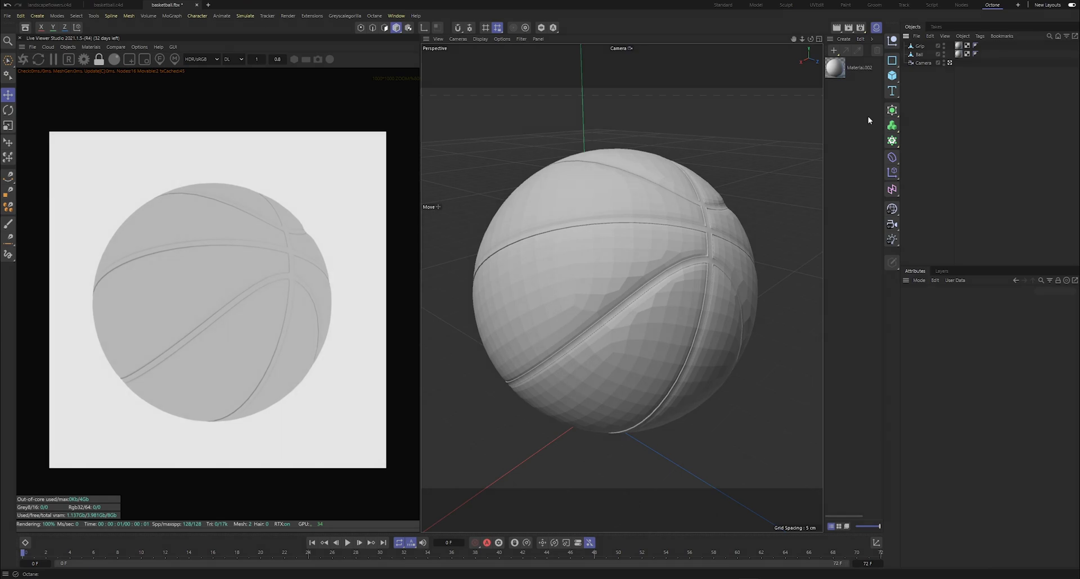
mouse_move(874, 114)
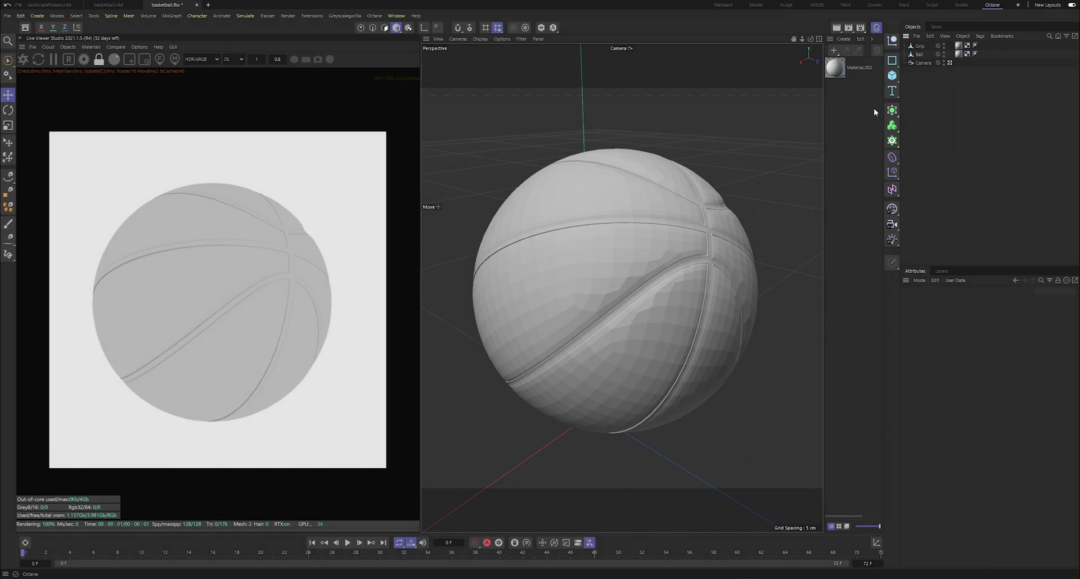
mouse_move(848, 117)
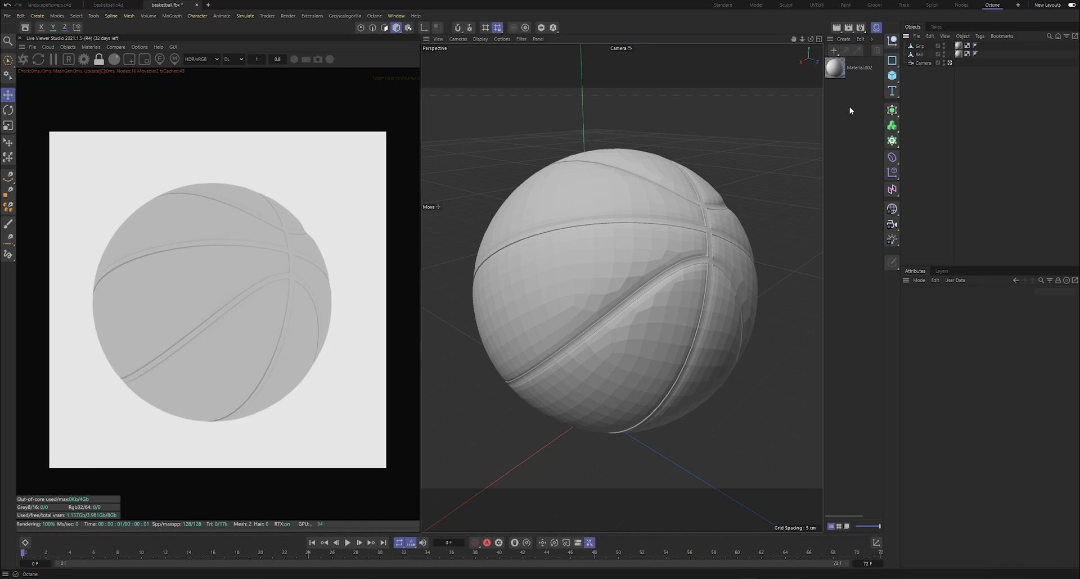
mouse_move(828, 126)
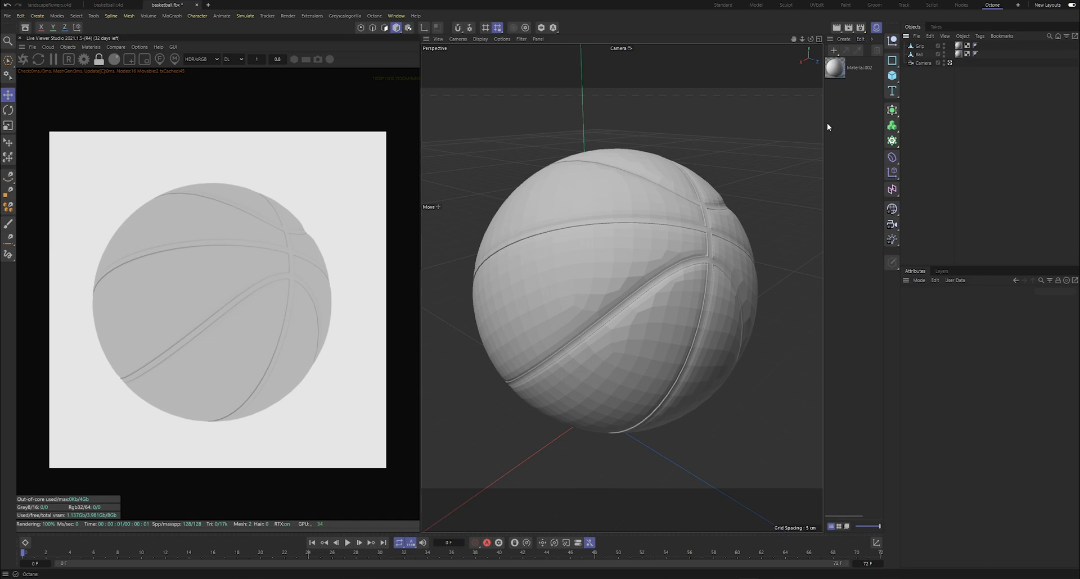
Step: Group the Ball and Grip objects under a new Null with Alt+G
left_click(919, 46)
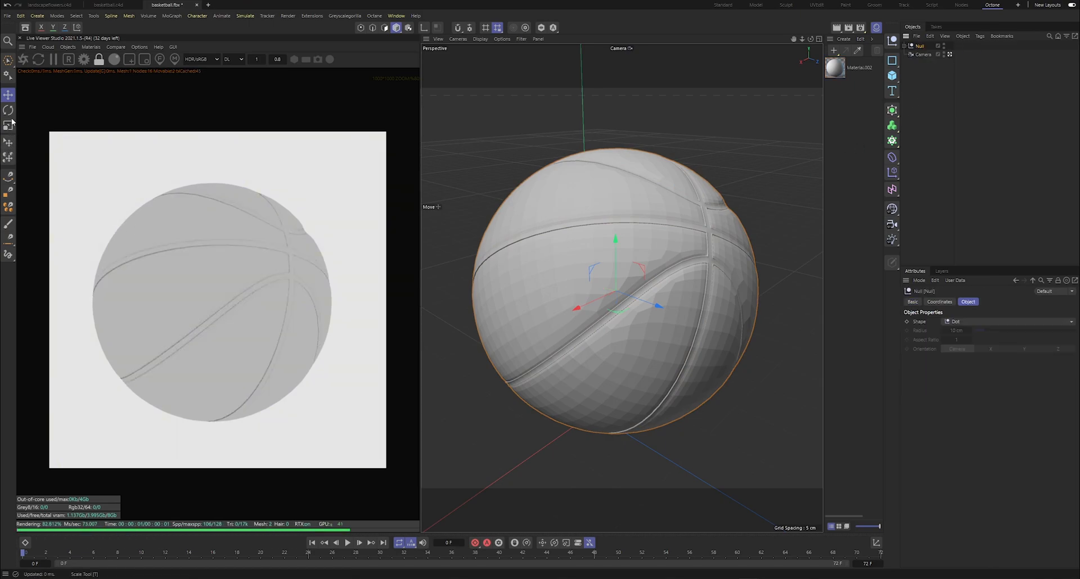
Step: Rotate the Null to turn the seams, and briefly inspect the old grey material
left_click(7, 109)
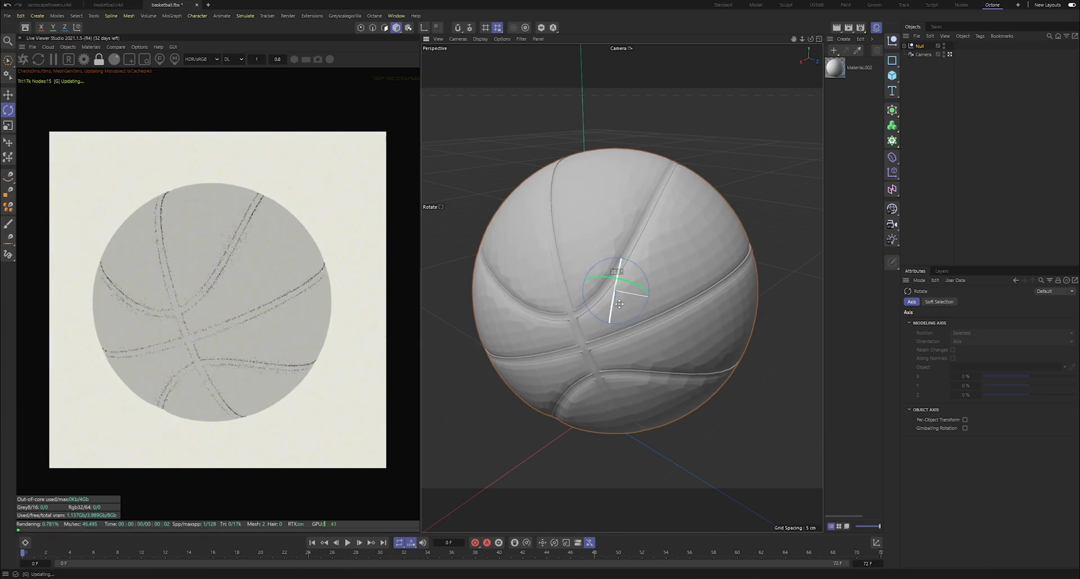
left_click(835, 70)
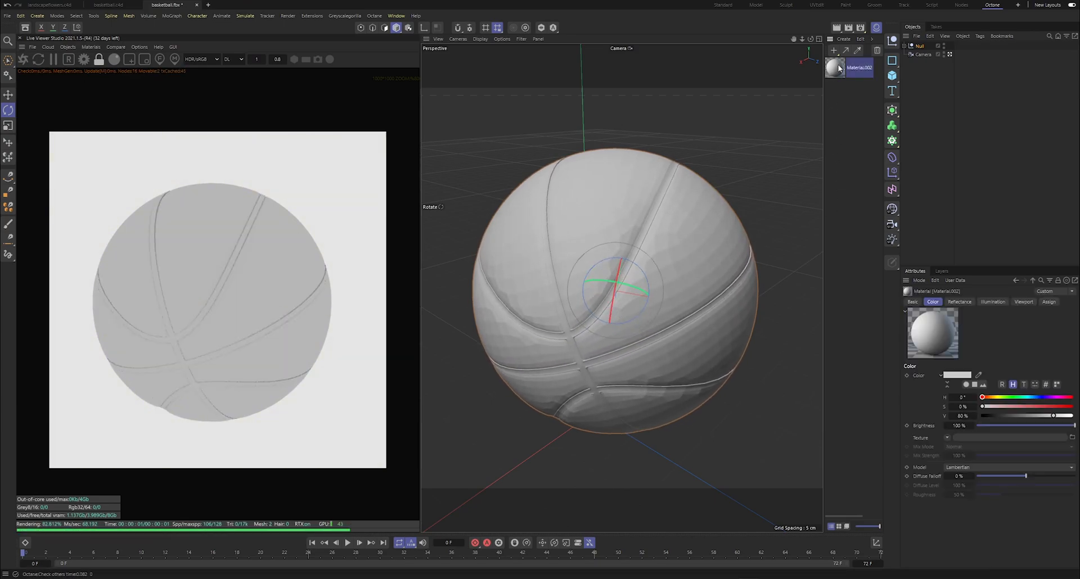
double_click(835, 69)
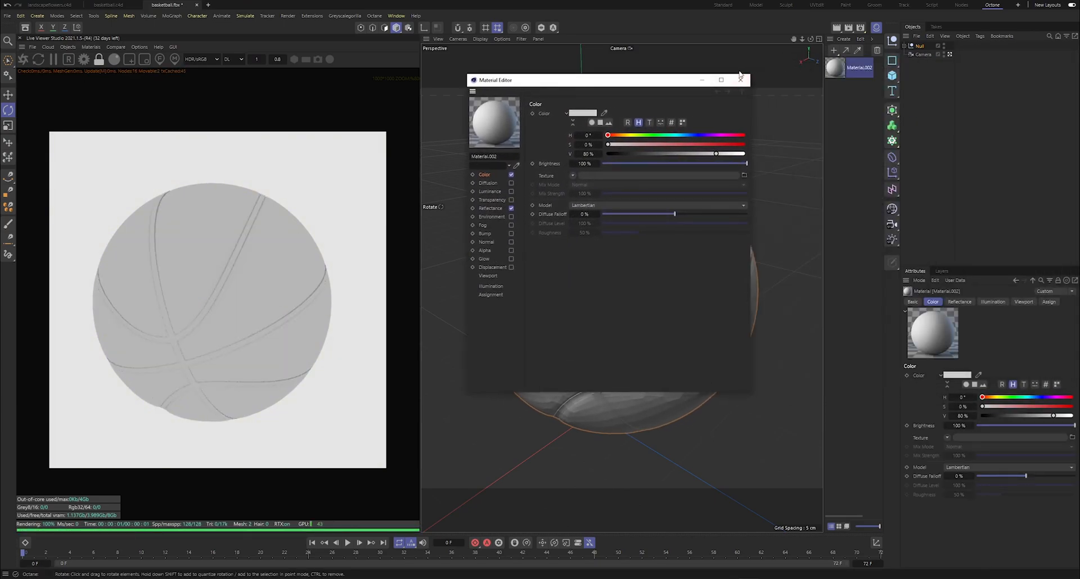
left_click(740, 80)
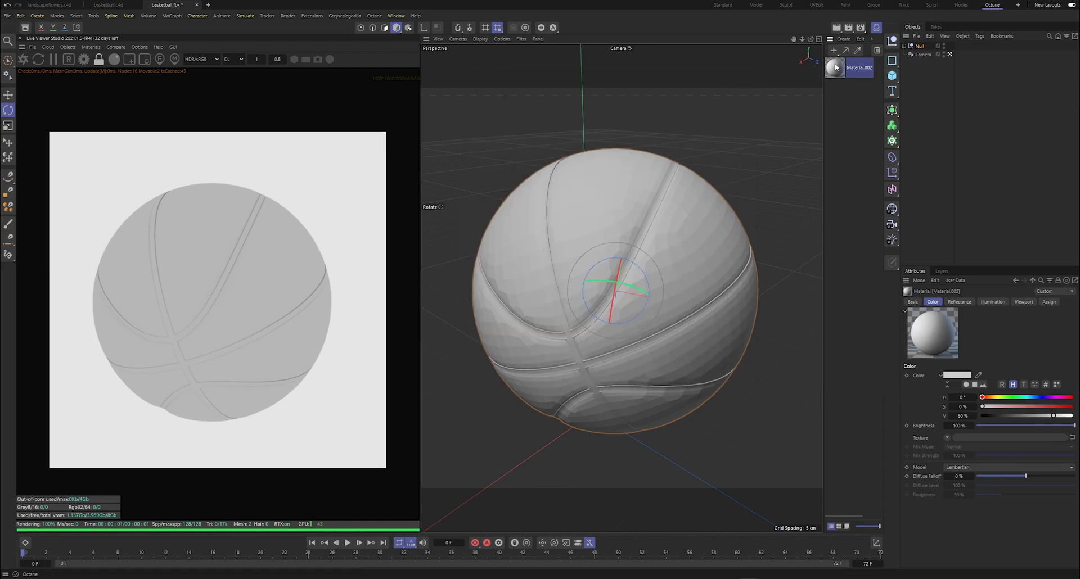
Step: Create an Octane Diffuse Material, apply it to Ball and open it in the Node Editor
left_click(74, 47)
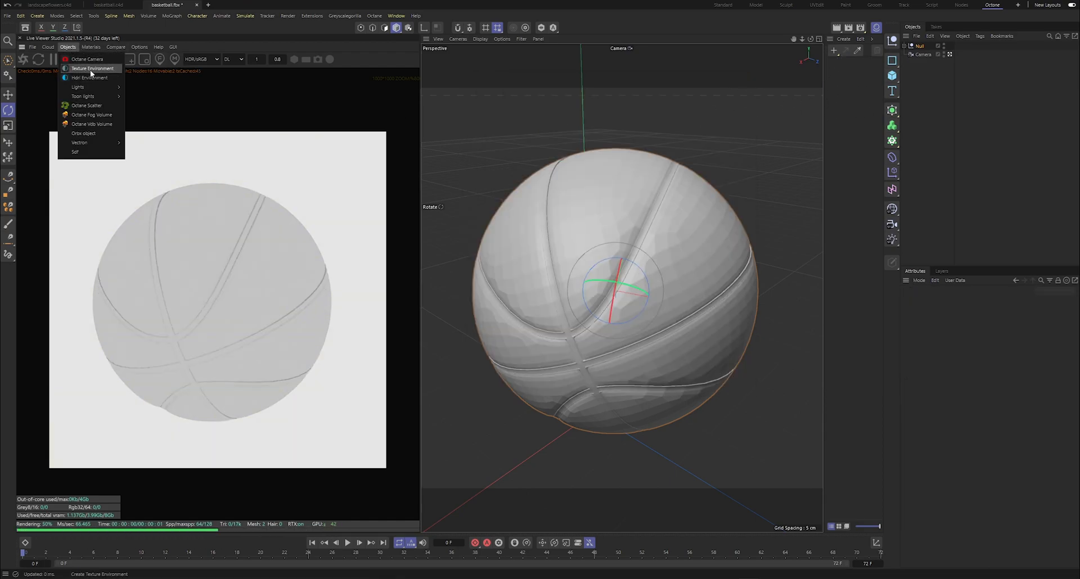
left_click(99, 48)
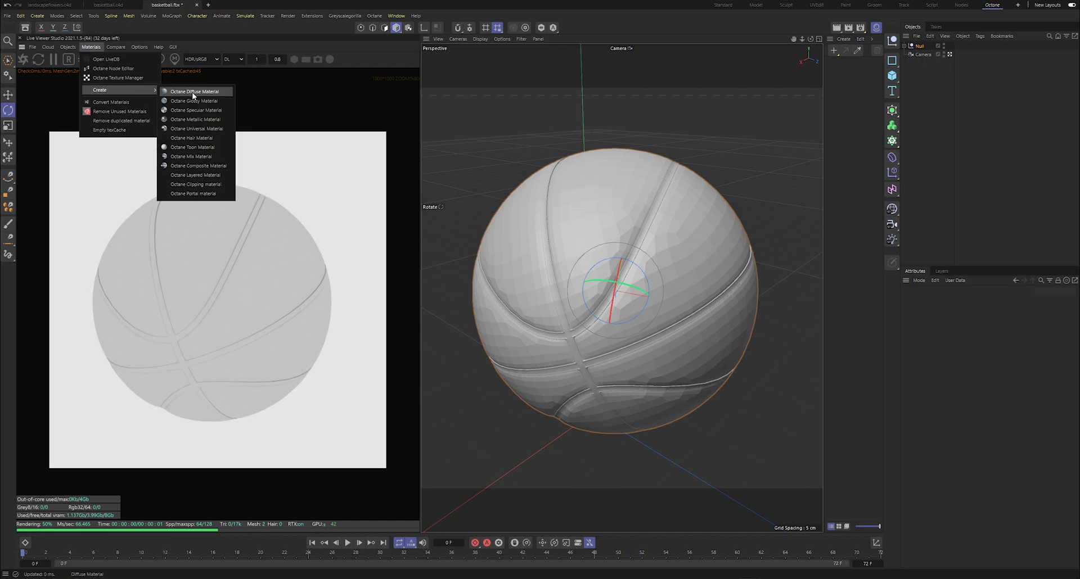
left_click(194, 91)
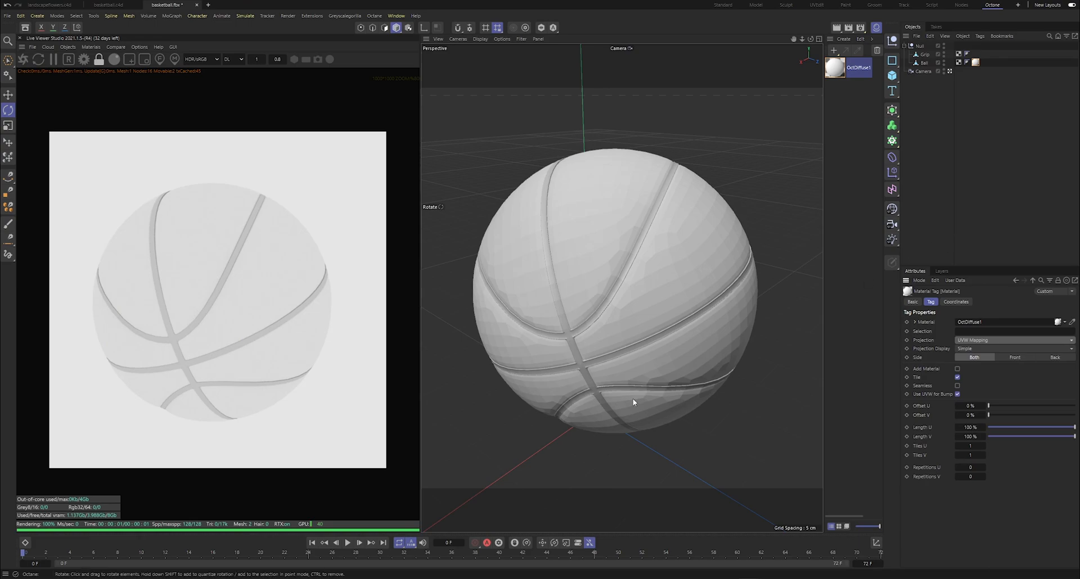
left_click(837, 69)
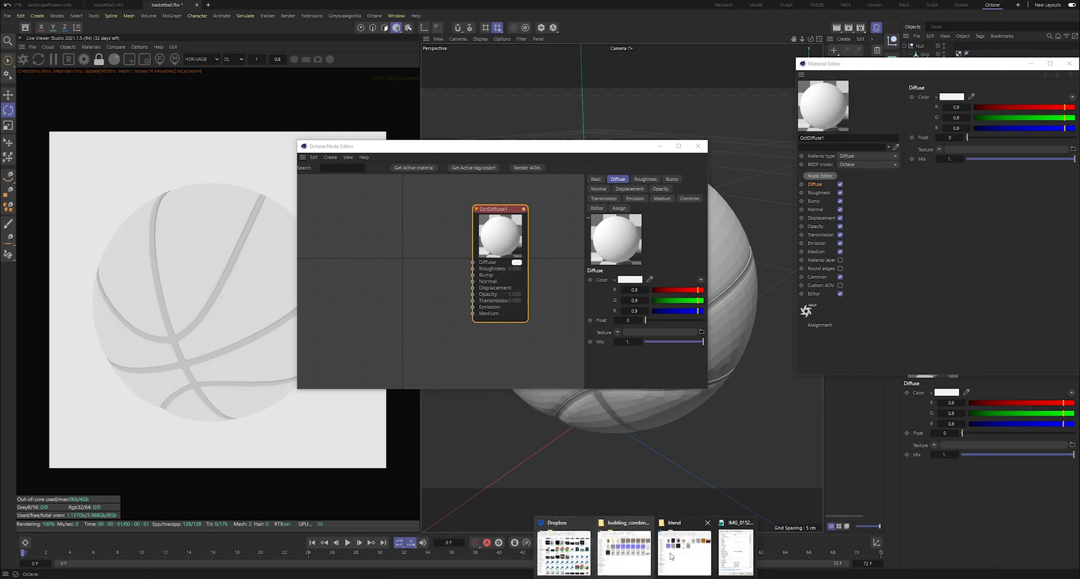
Step: Delete the old normal file and select the spec, bump and diffuse images to drag into the node graph
left_click(681, 557)
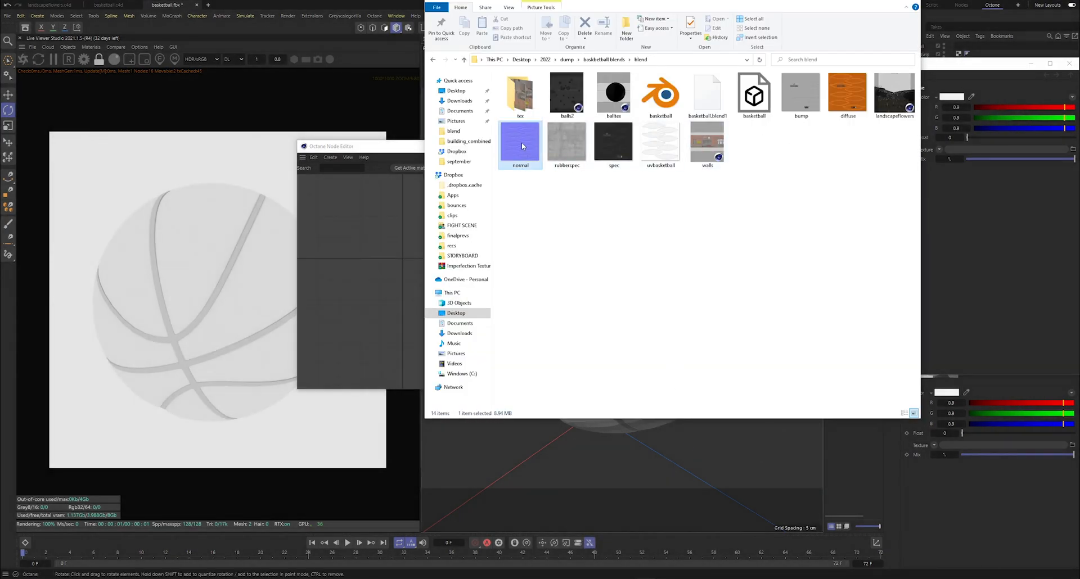
right_click(522, 146)
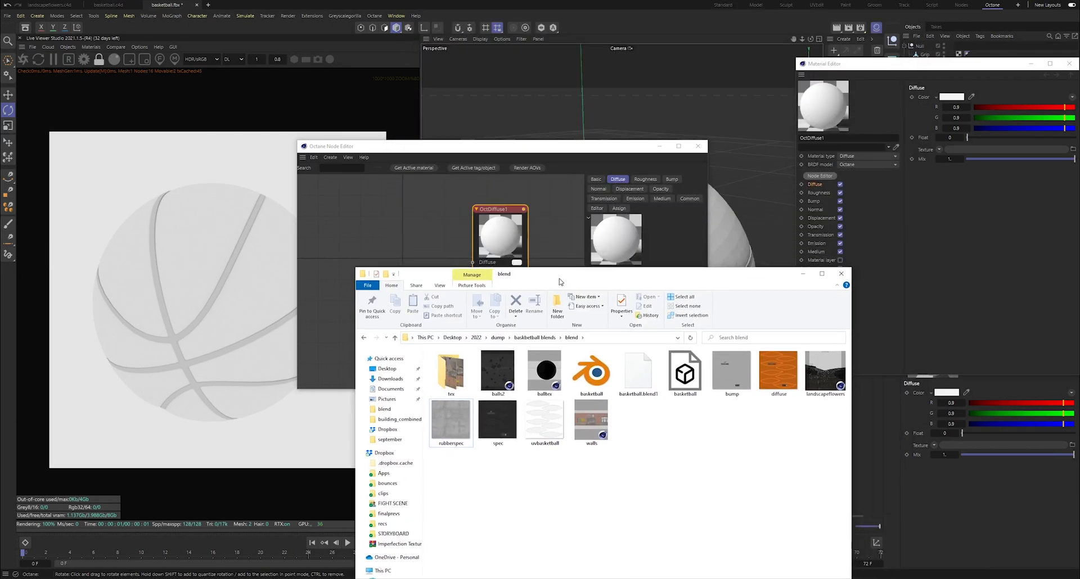
left_click(497, 420)
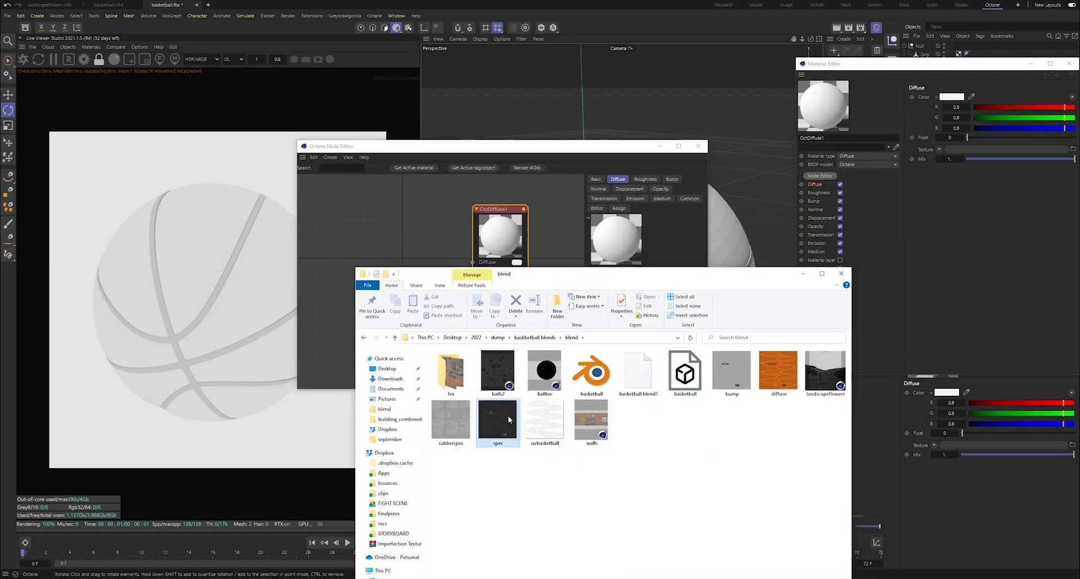
left_click(779, 373)
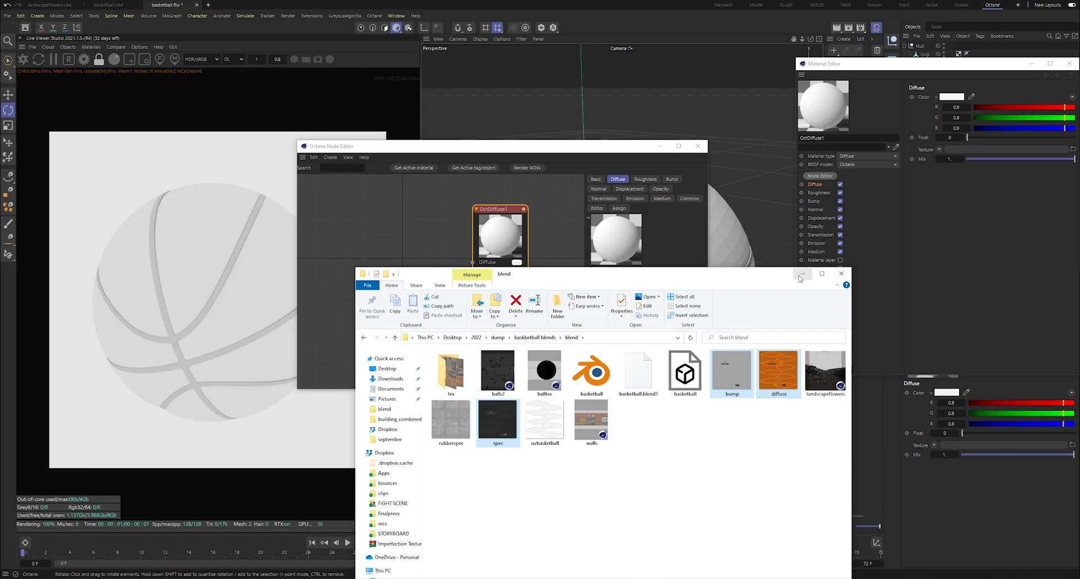
mouse_move(801, 276)
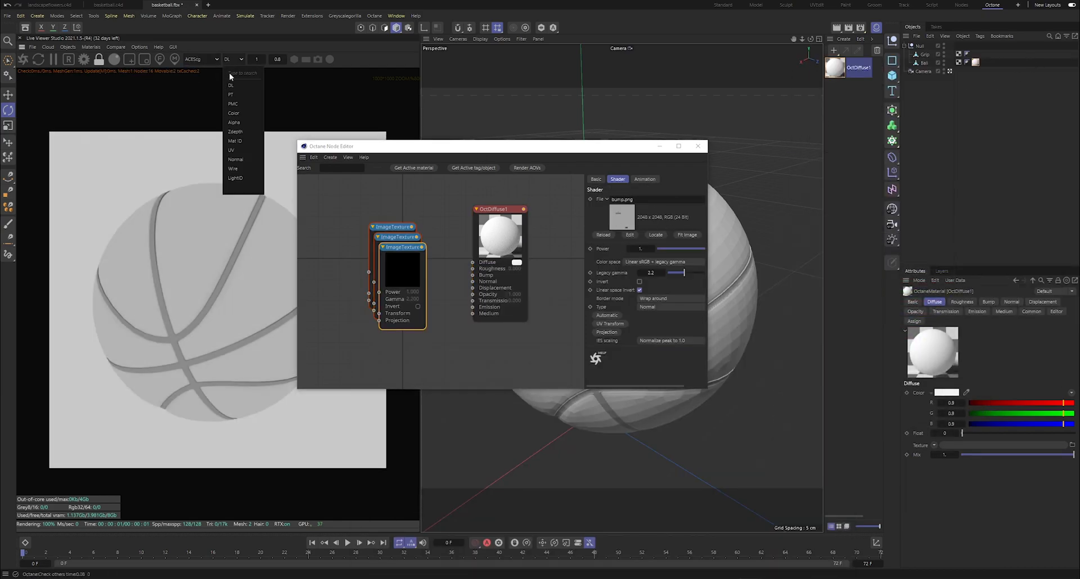
Step: Set the Live Viewer to PT and add a Pro Studios HDRI for lighting
left_click(231, 94)
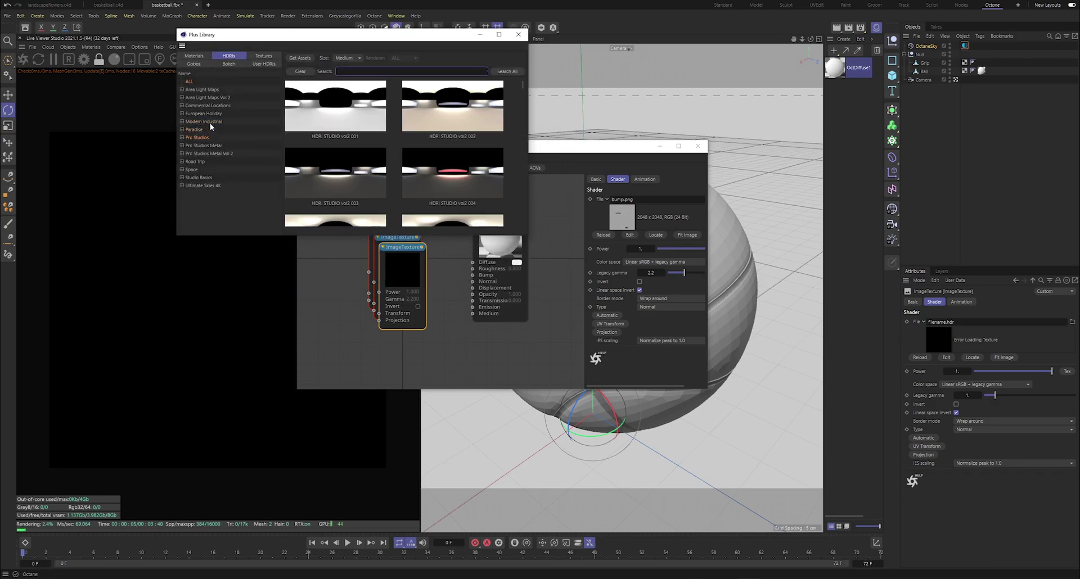
left_click(207, 106)
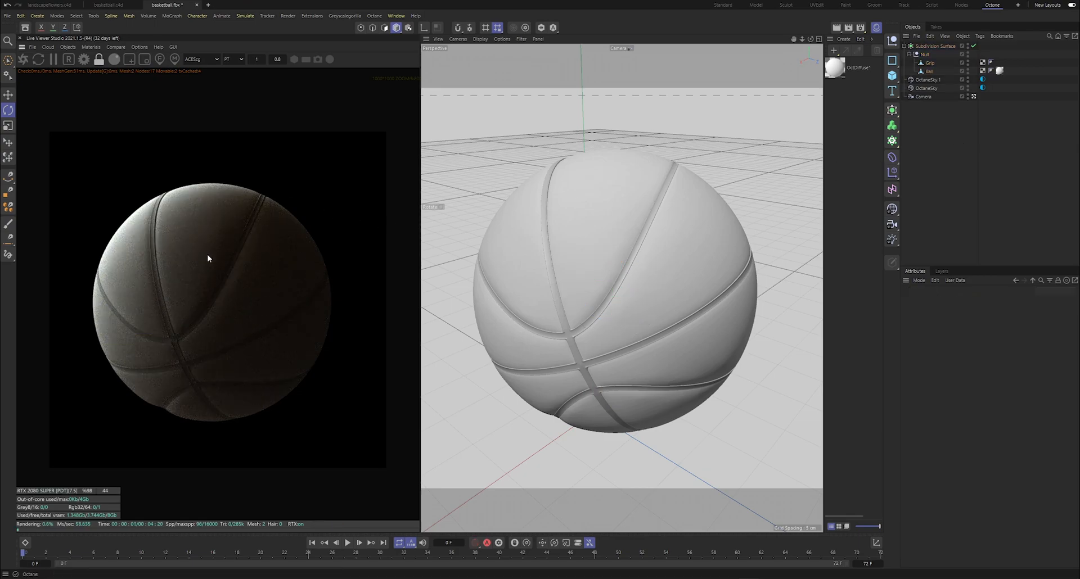
Step: Save as balltexture.c4d, set the diffuse texture's colour space and wire the textures into a Glossy material
key("Ctrl+s")
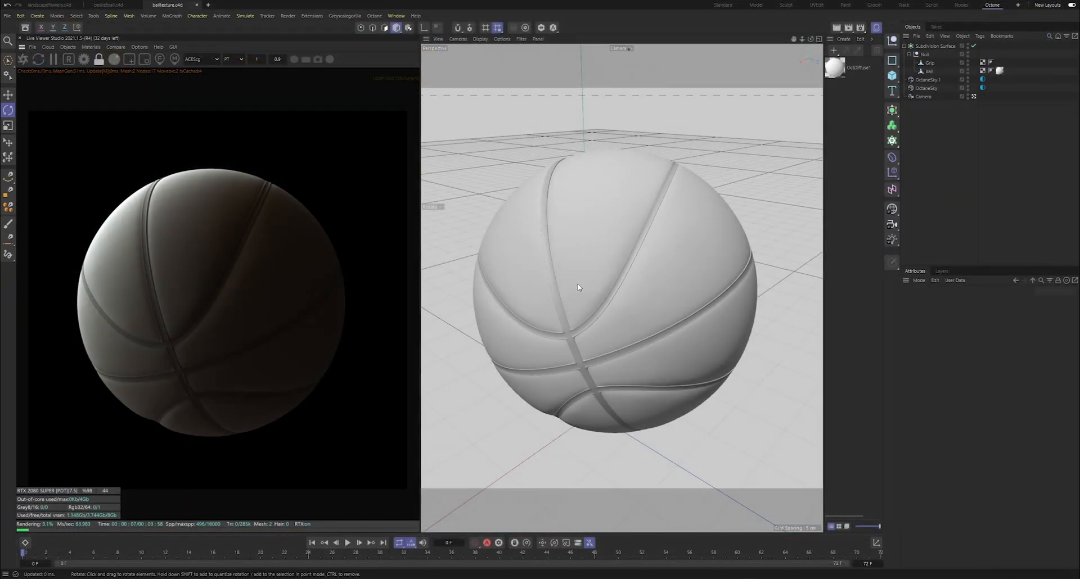
left_click(835, 69)
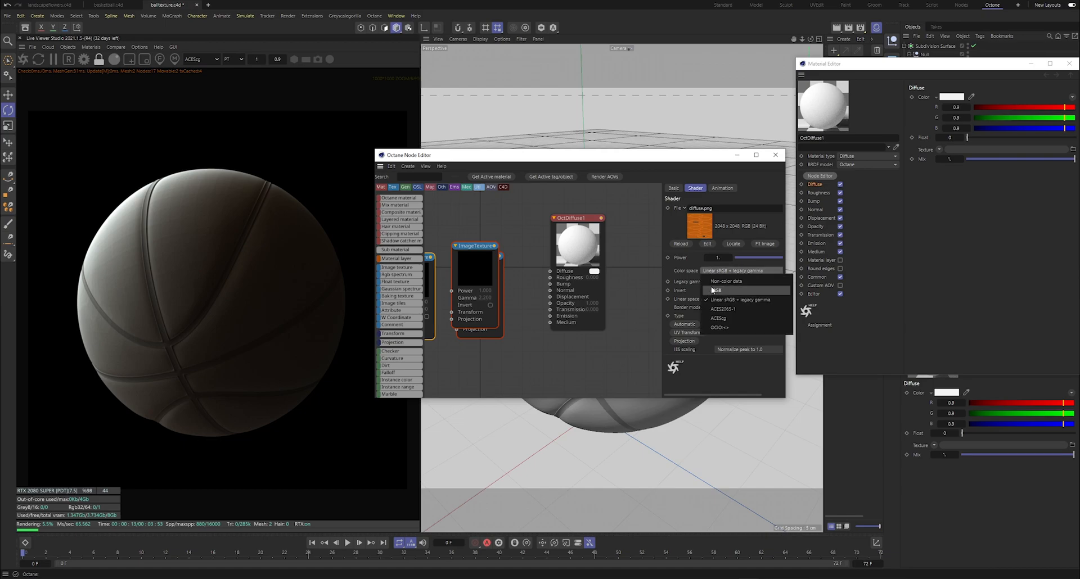
left_click(719, 318)
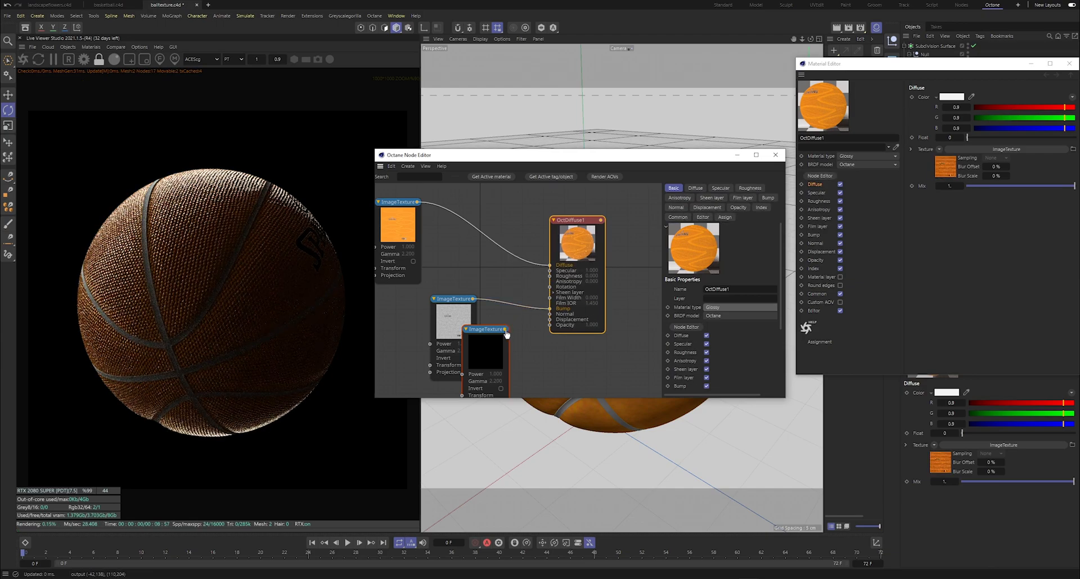
left_click_drag(464, 330, 551, 271)
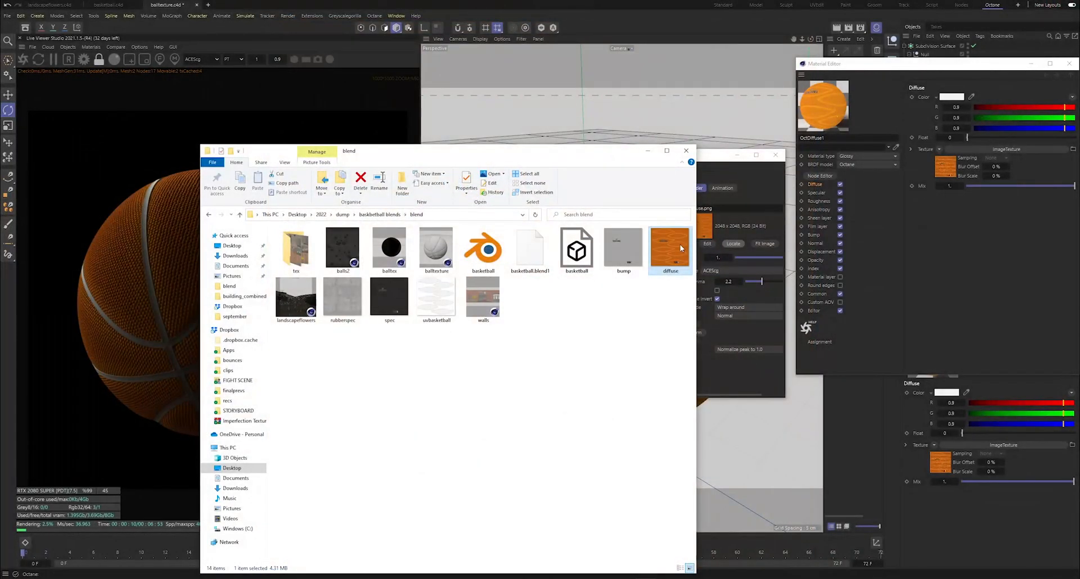
Step: Open diffuse.png with Adobe Photoshop from File Explorer
right_click(670, 248)
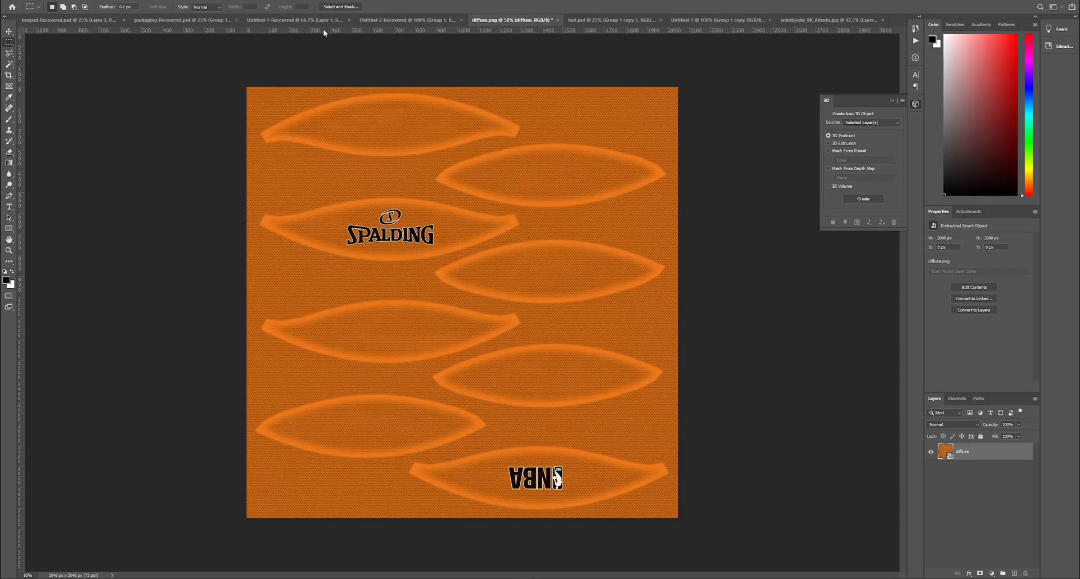
mouse_move(198, 34)
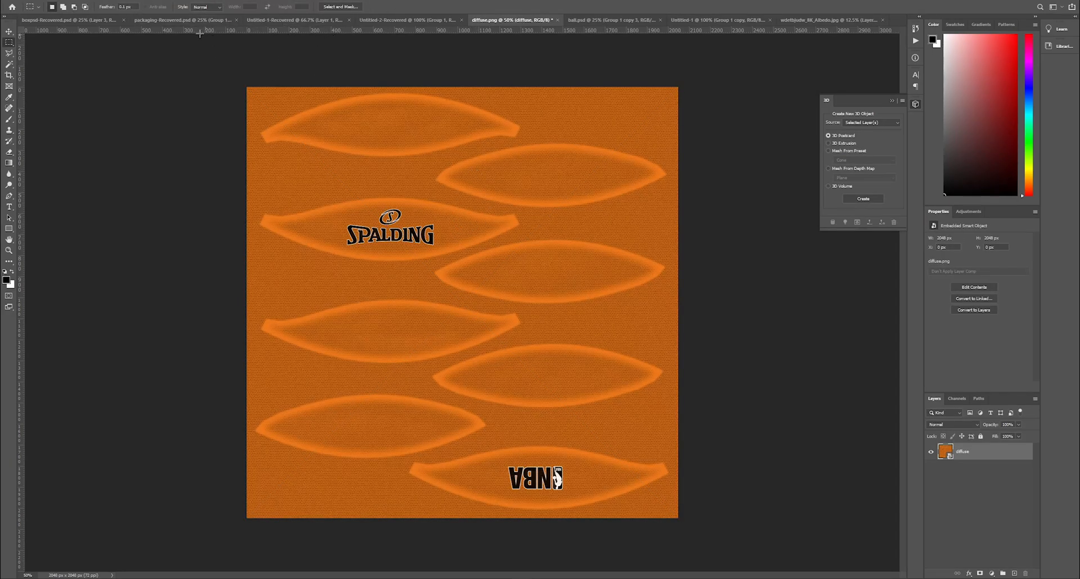
Step: Run Generate Normal Map and tune high and medium contrast detail while previewing the ball surface
left_click(121, 81)
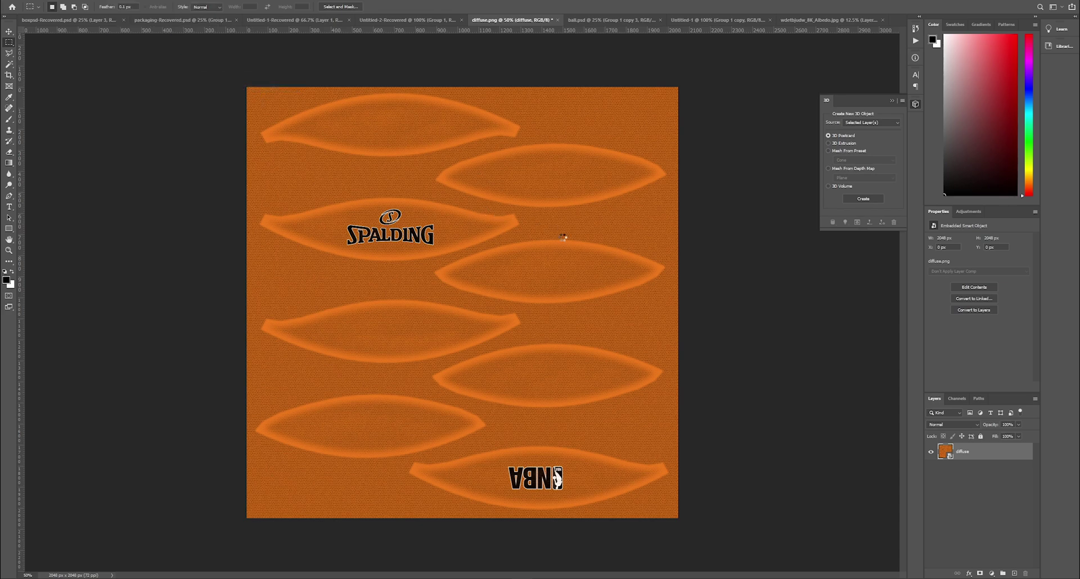
left_click(861, 199)
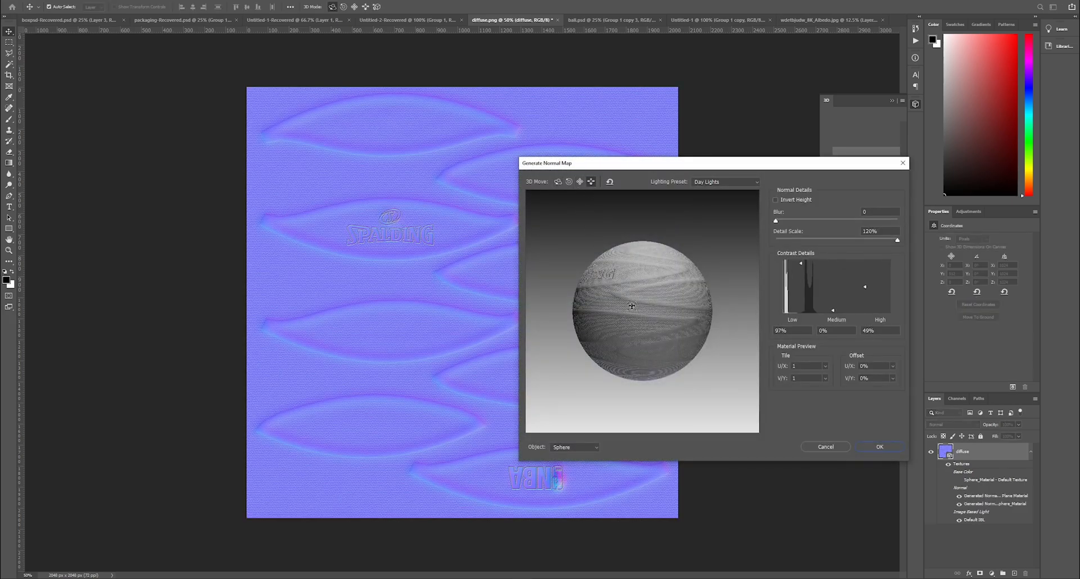
left_click_drag(631, 306, 619, 291)
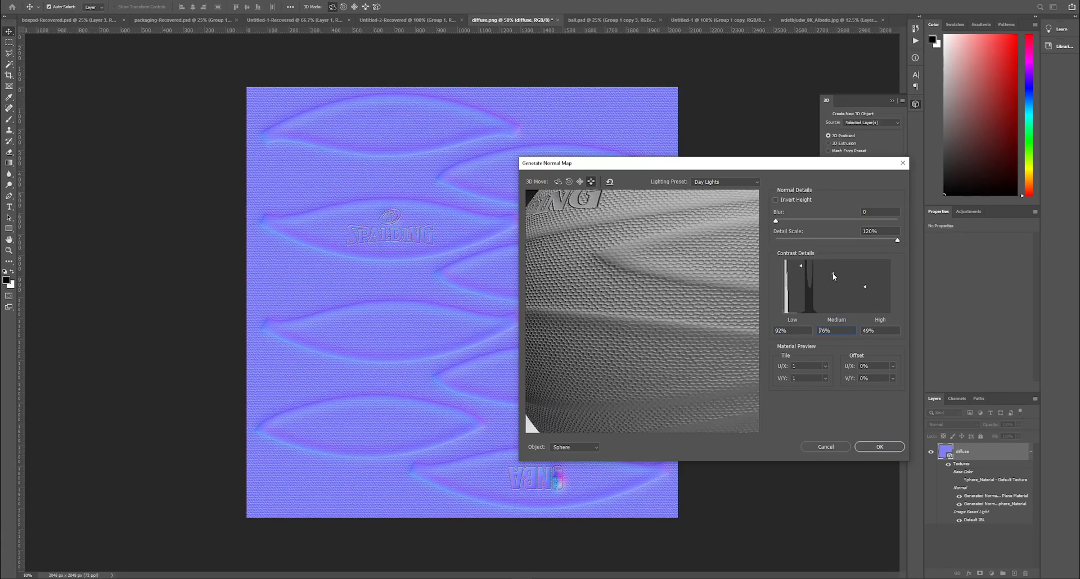
left_click_drag(864, 287, 863, 265)
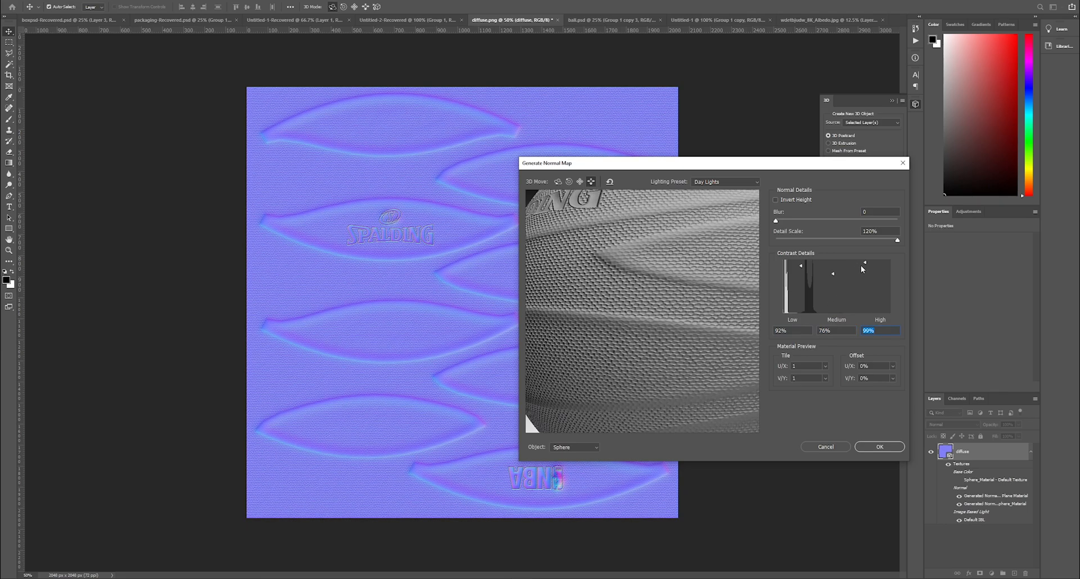
left_click_drag(832, 275, 833, 307)
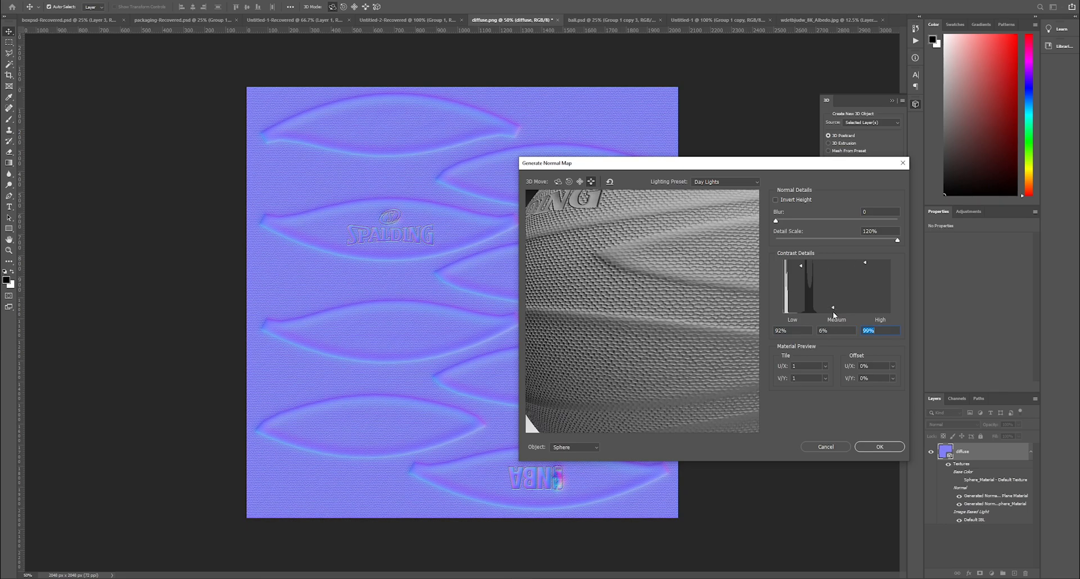
left_click_drag(832, 307, 832, 265)
type("7")
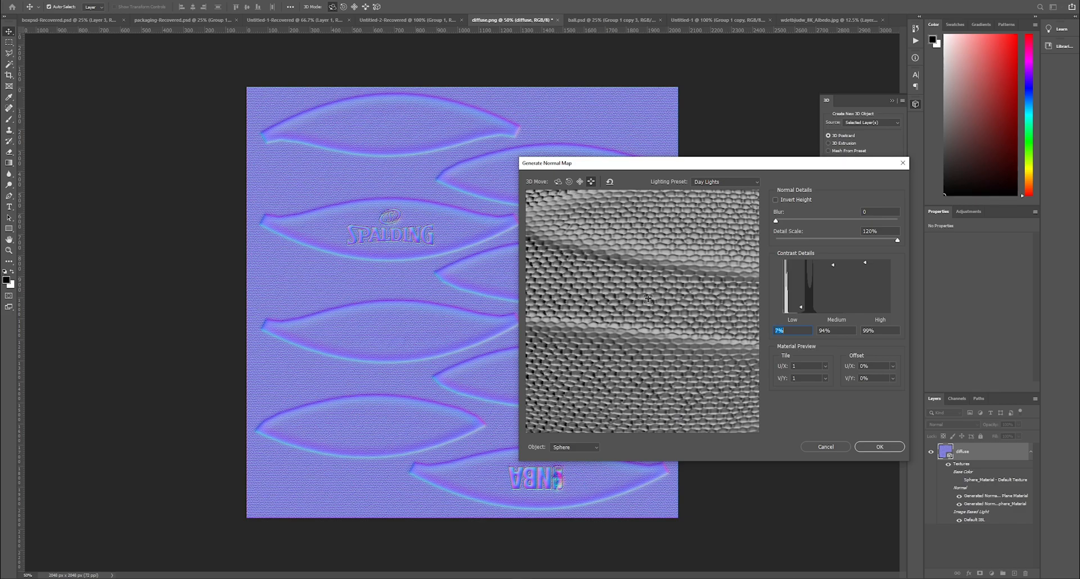
left_click_drag(648, 298, 674, 262)
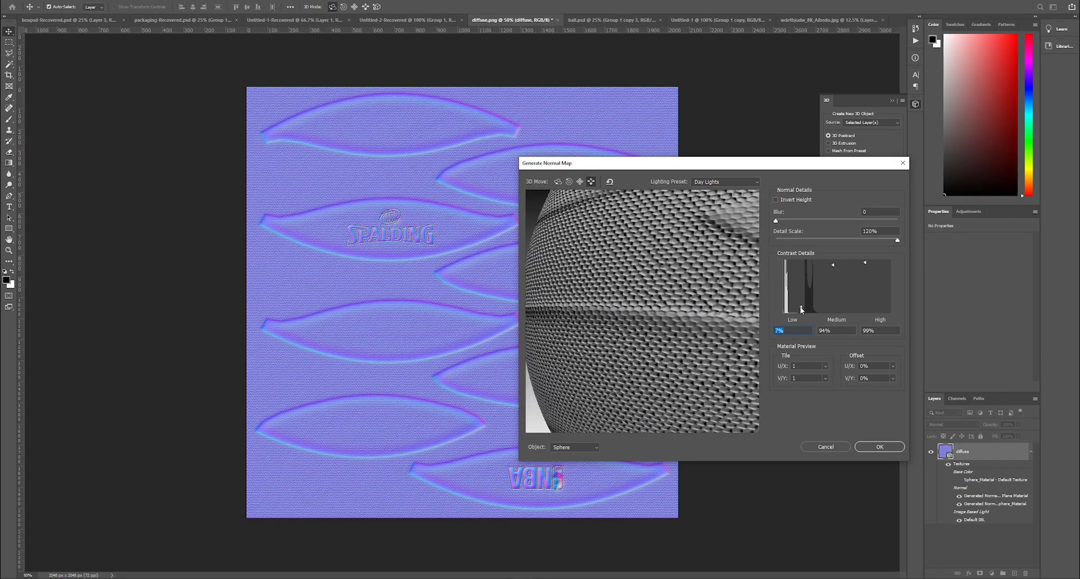
Step: Raise low and medium detail, lower high detail, tick Invert Height and apply the normal map
left_click_drag(781, 310, 802, 267)
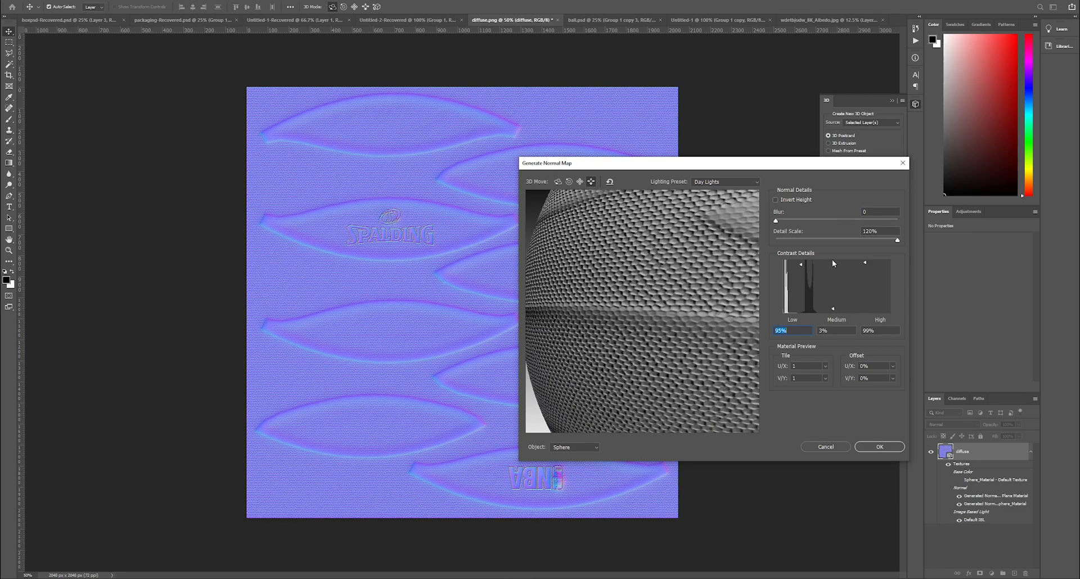
left_click_drag(832, 308, 836, 308)
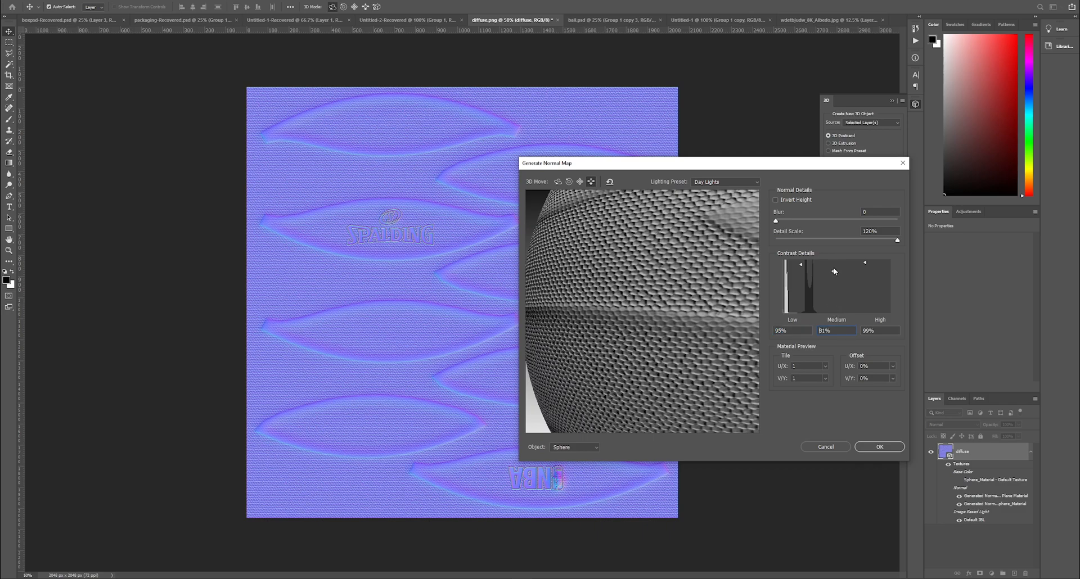
left_click_drag(865, 263, 866, 284)
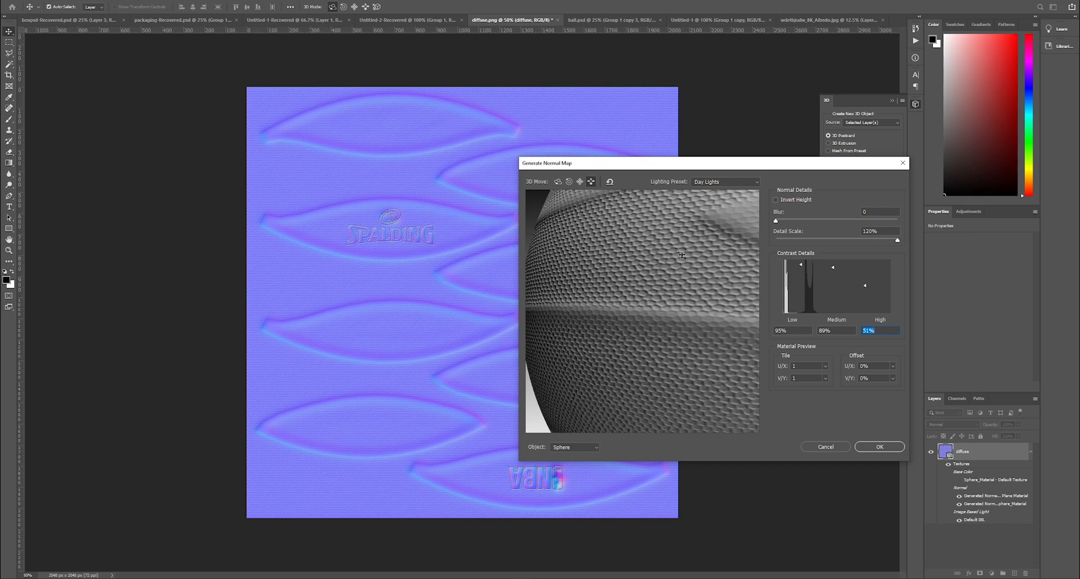
left_click(775, 200)
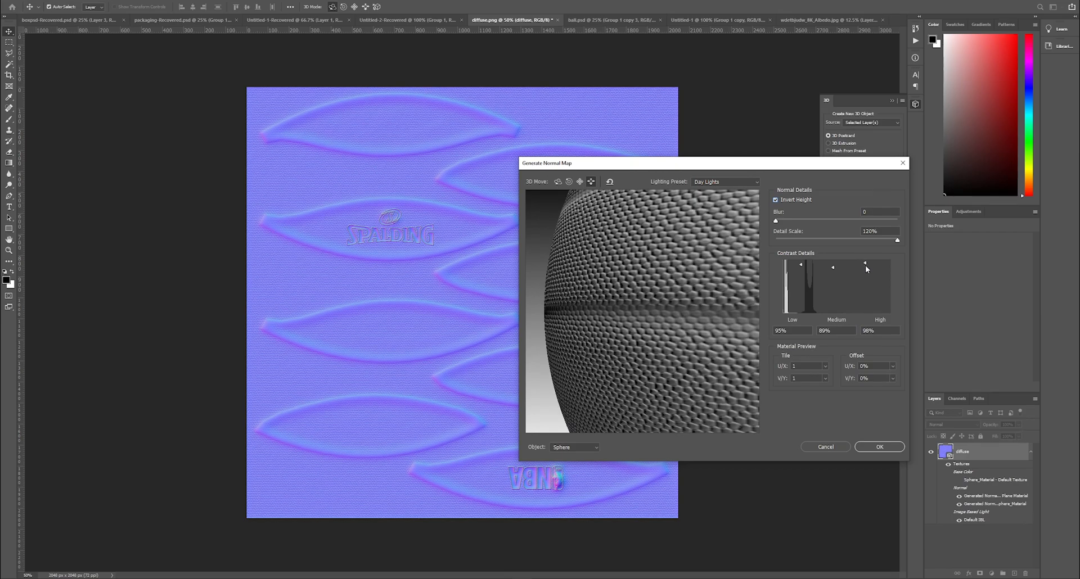
left_click_drag(864, 265, 864, 289)
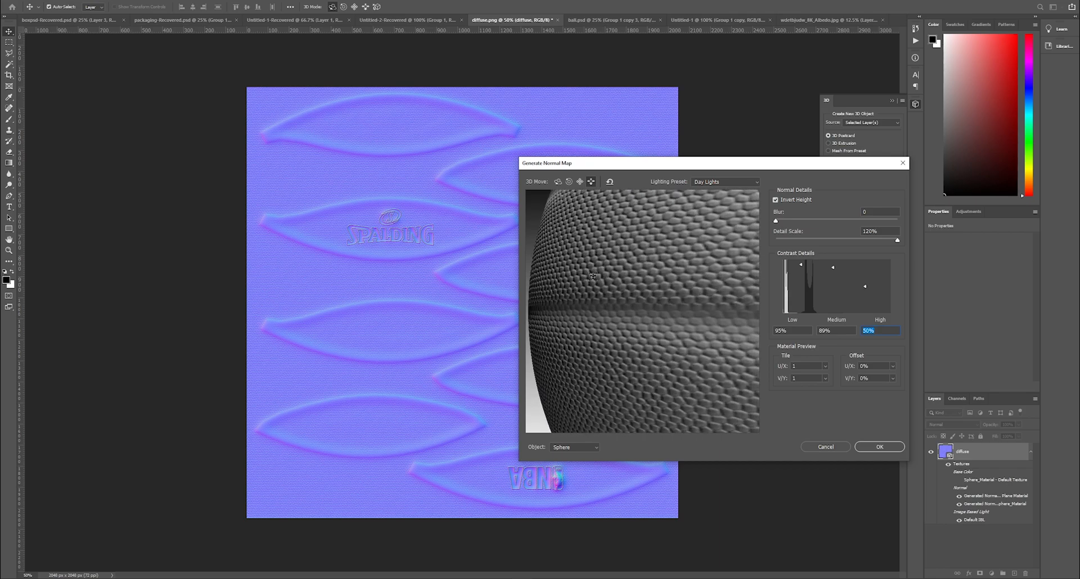
left_click(880, 446)
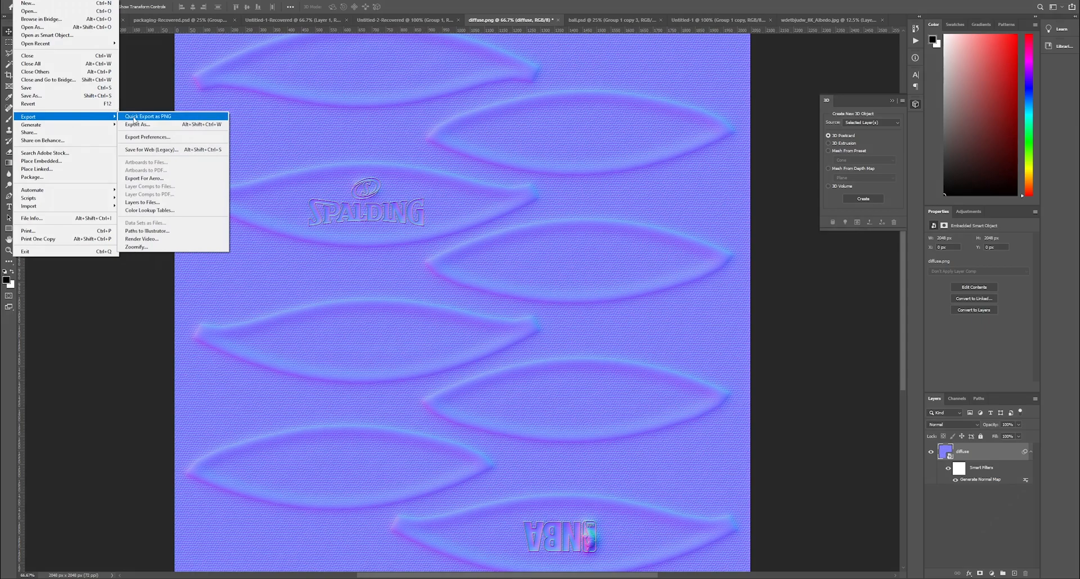
Step: Export the normal map as a PNG named normal into the texture folder
left_click(139, 125)
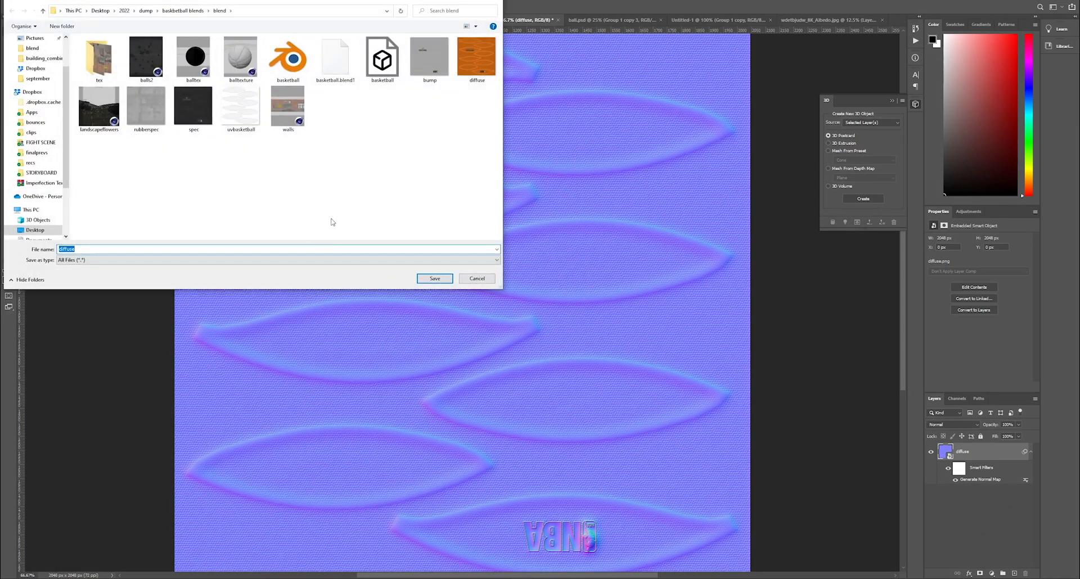
type("normal.png")
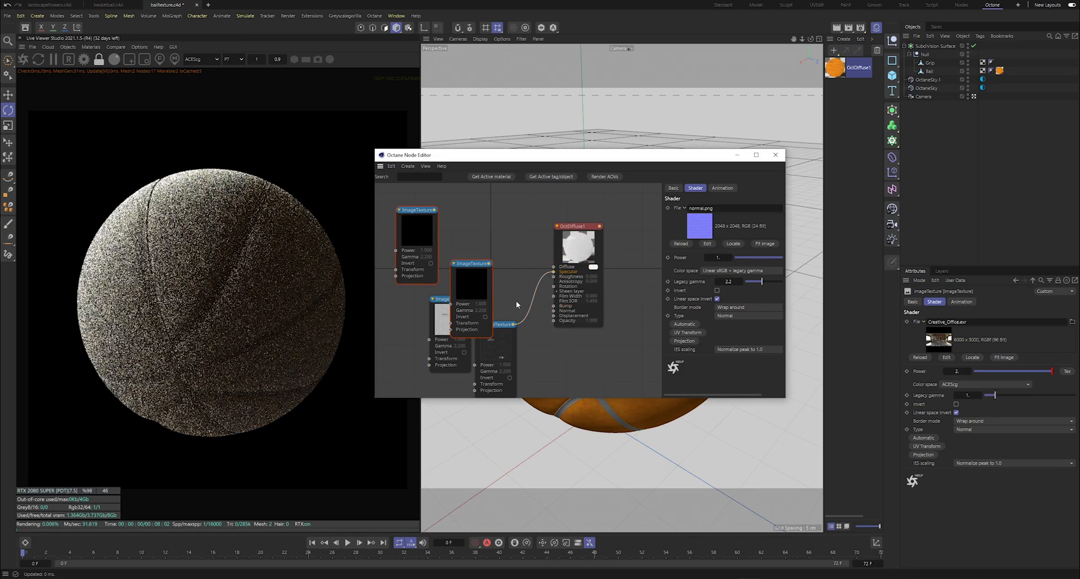
Step: Set the normal.png image texture node's Type to Normal
left_click(747, 317)
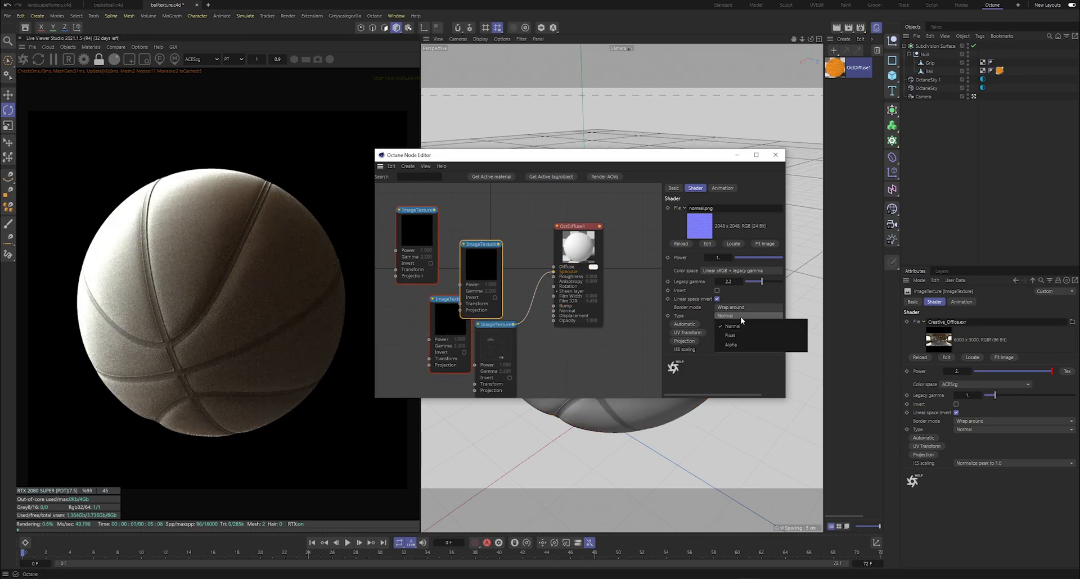
left_click(732, 327)
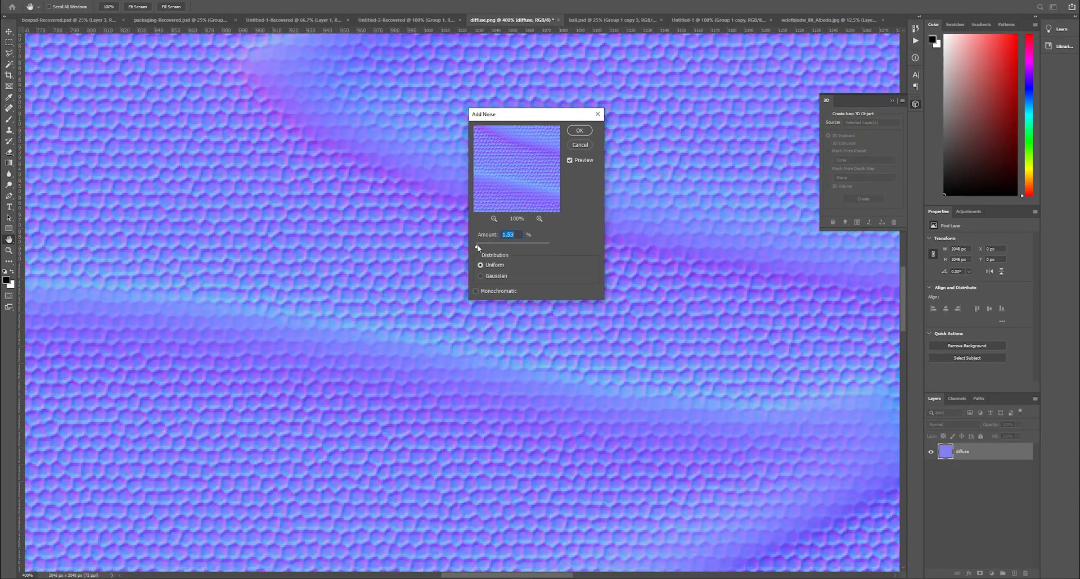
Step: Apply about 6% uniform noise to the normal map and save it over the normal file
left_click_drag(477, 244, 483, 245)
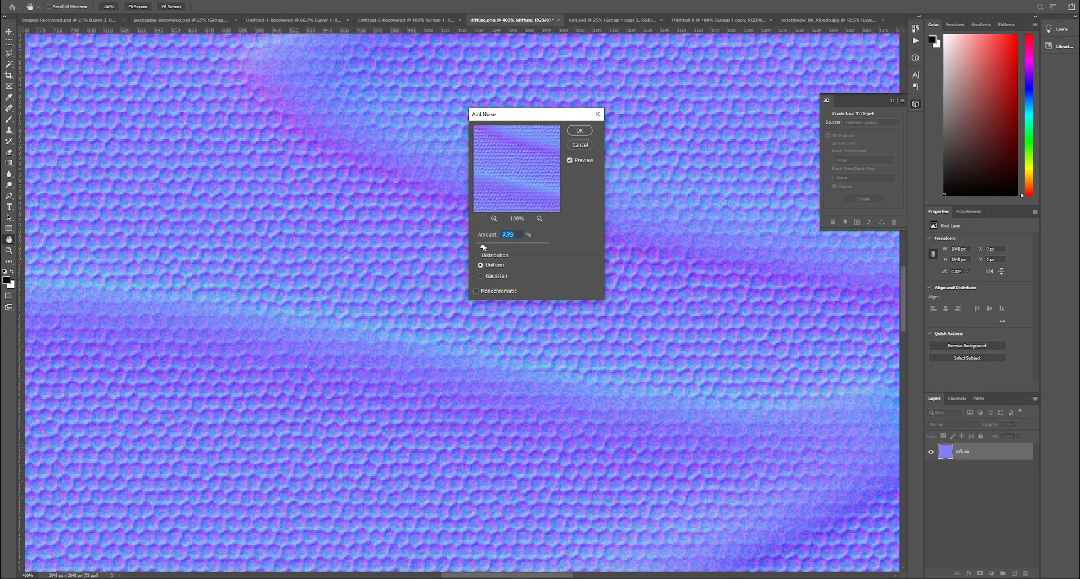
left_click_drag(483, 246, 484, 247)
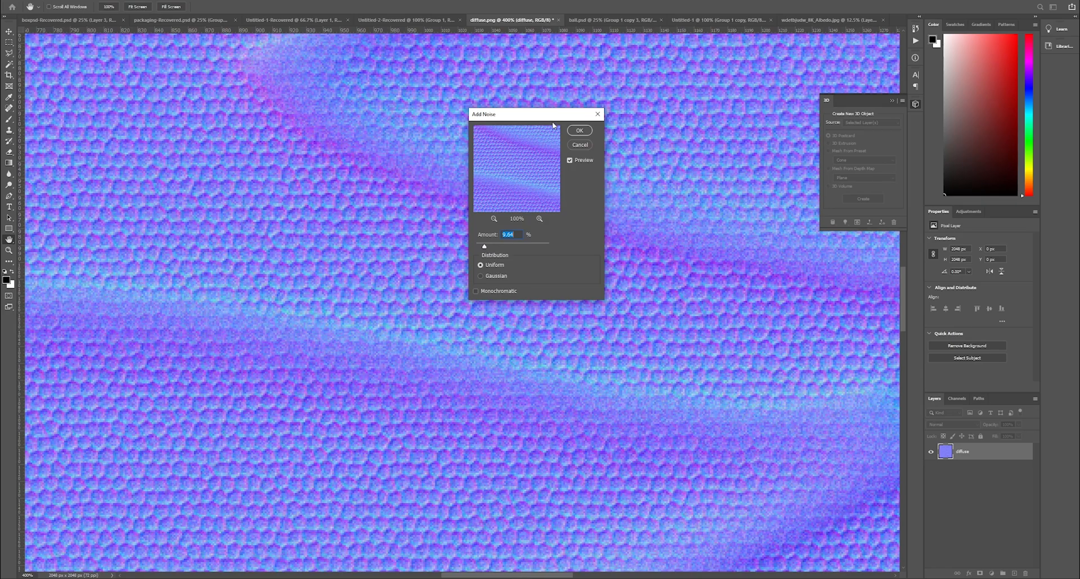
left_click(28, 6)
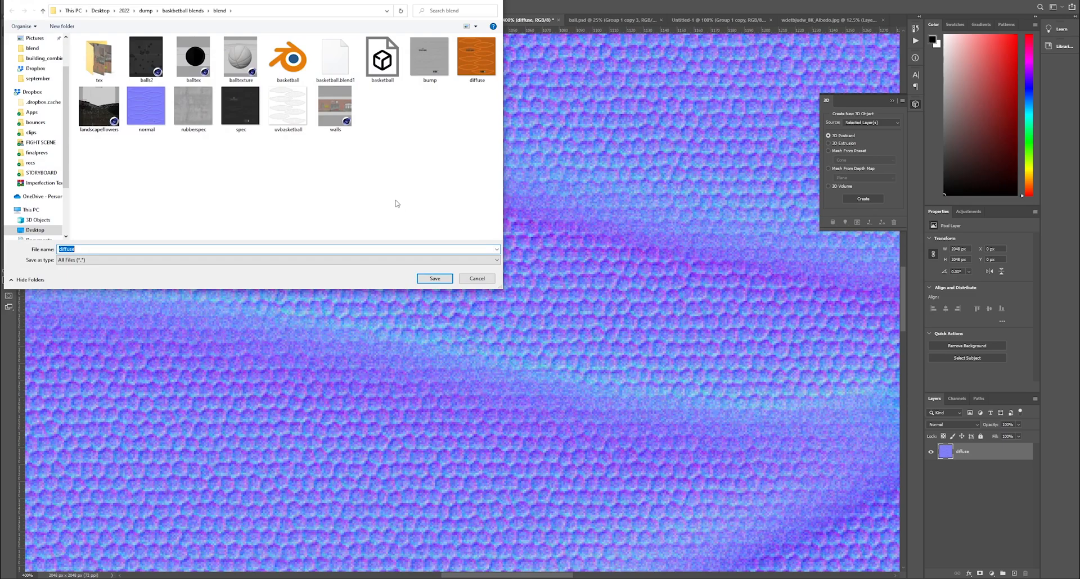
left_click(435, 279)
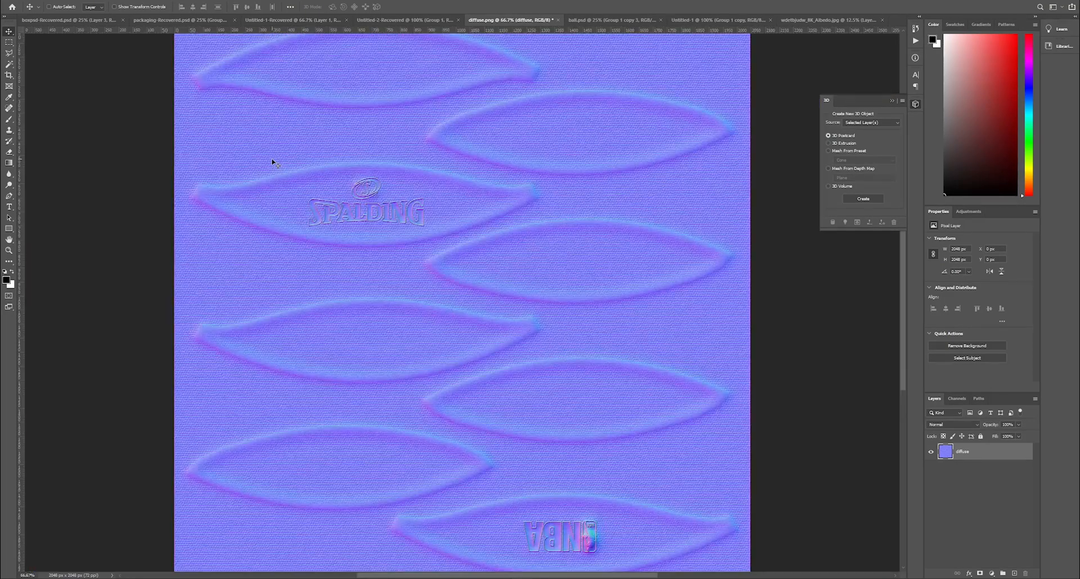
Step: Inspect the normal map in Image Size, confirming 2048 × 2048 pixels
left_click(13, 5)
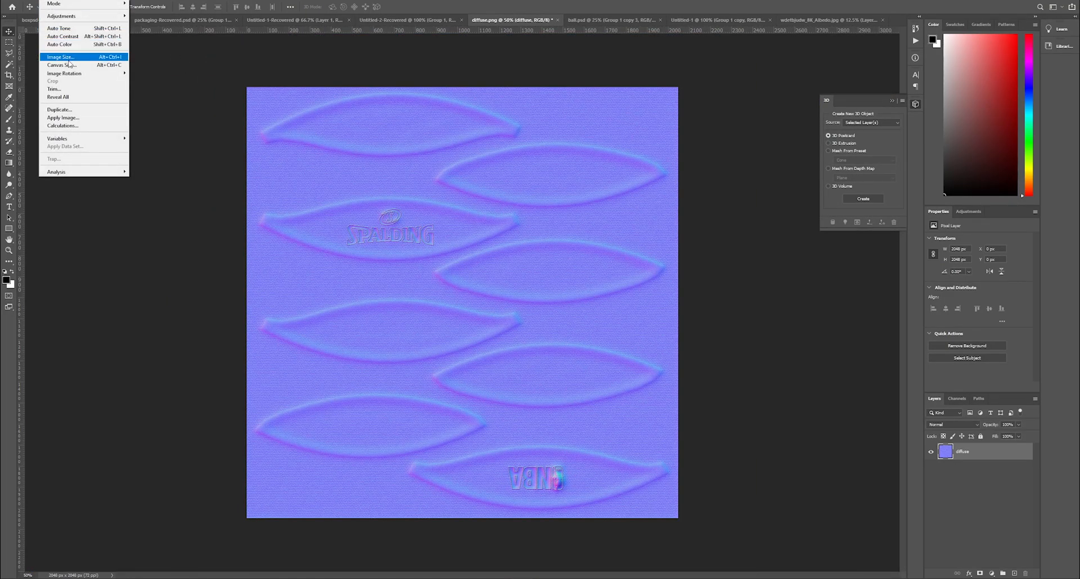
left_click(61, 57)
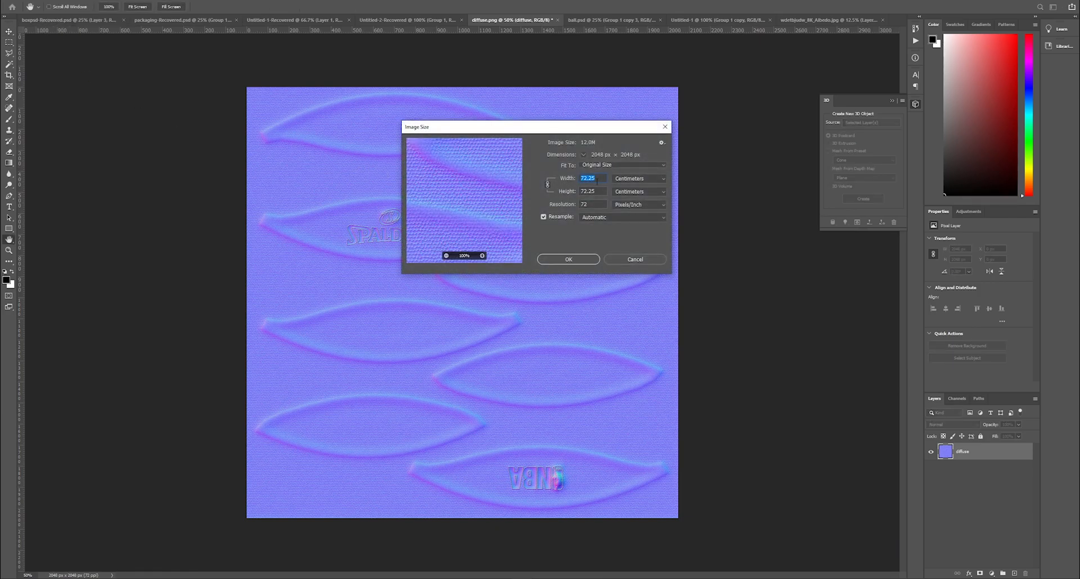
left_click(639, 179)
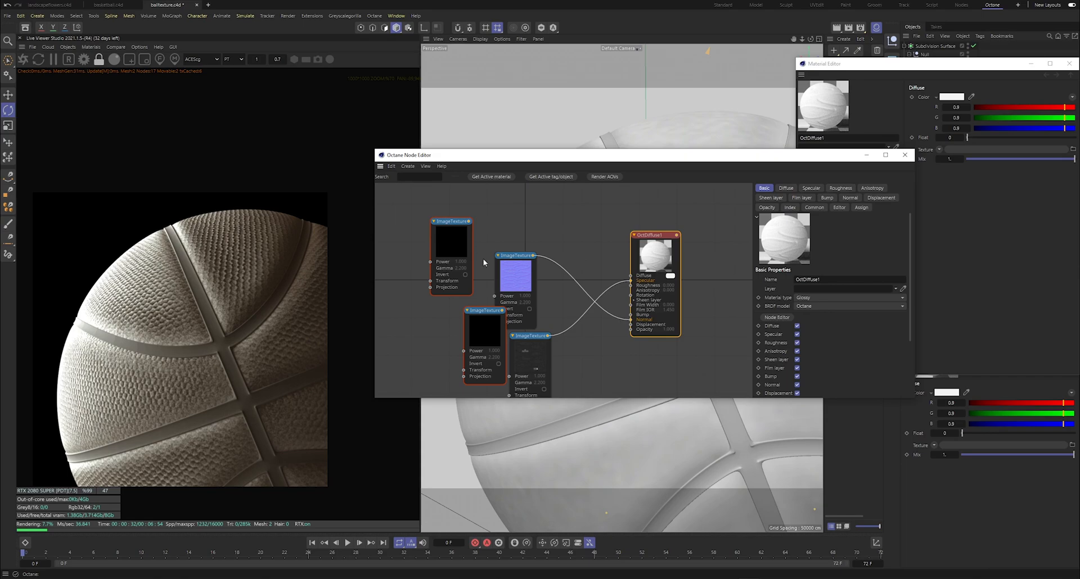
mouse_move(594, 263)
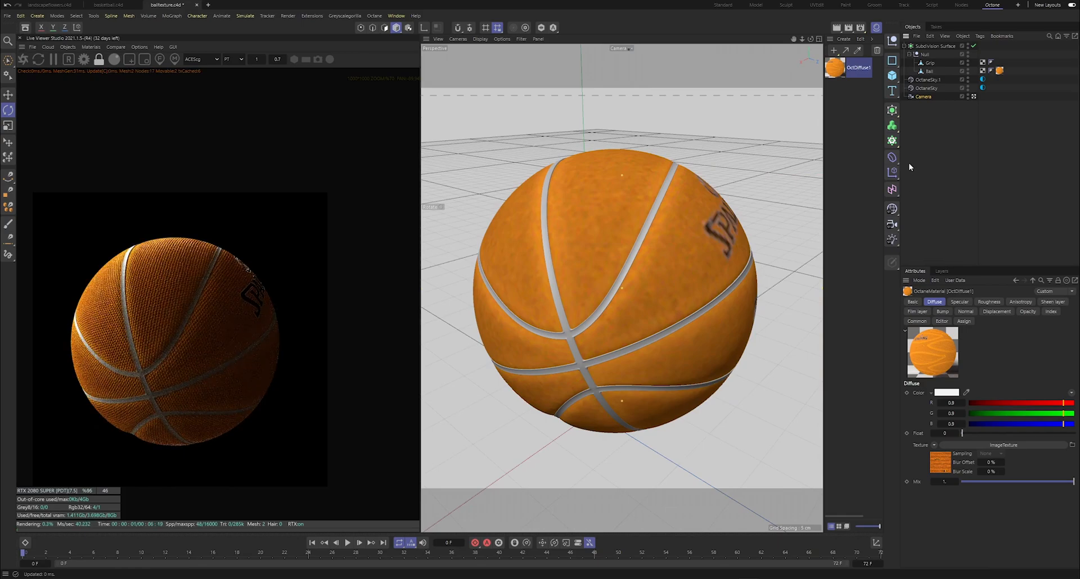
Step: Rotate the ball's Null so the SPALDING and NBA logos face the camera
left_click(935, 46)
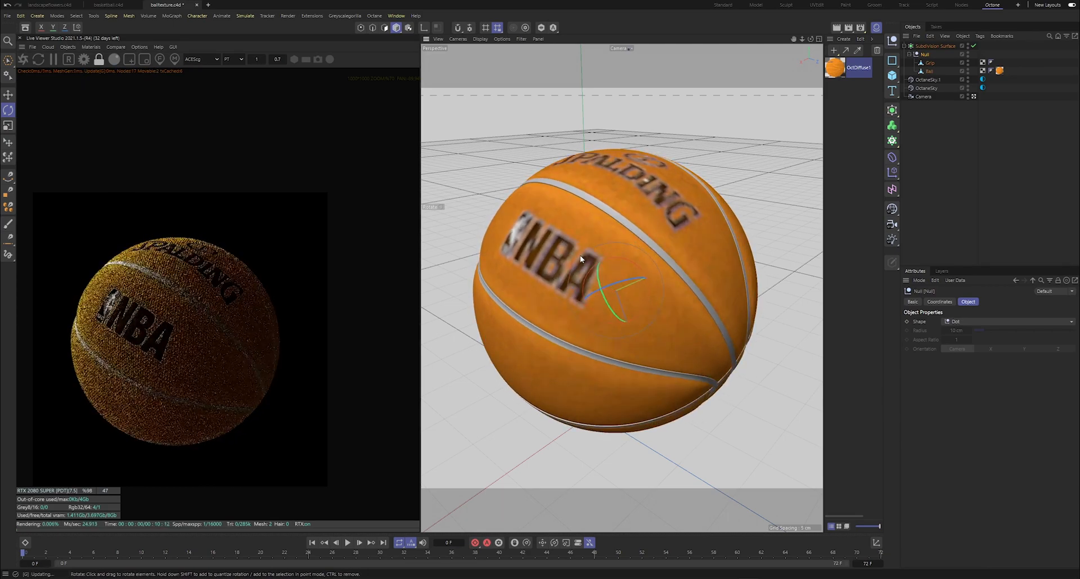
left_click_drag(580, 259, 595, 296)
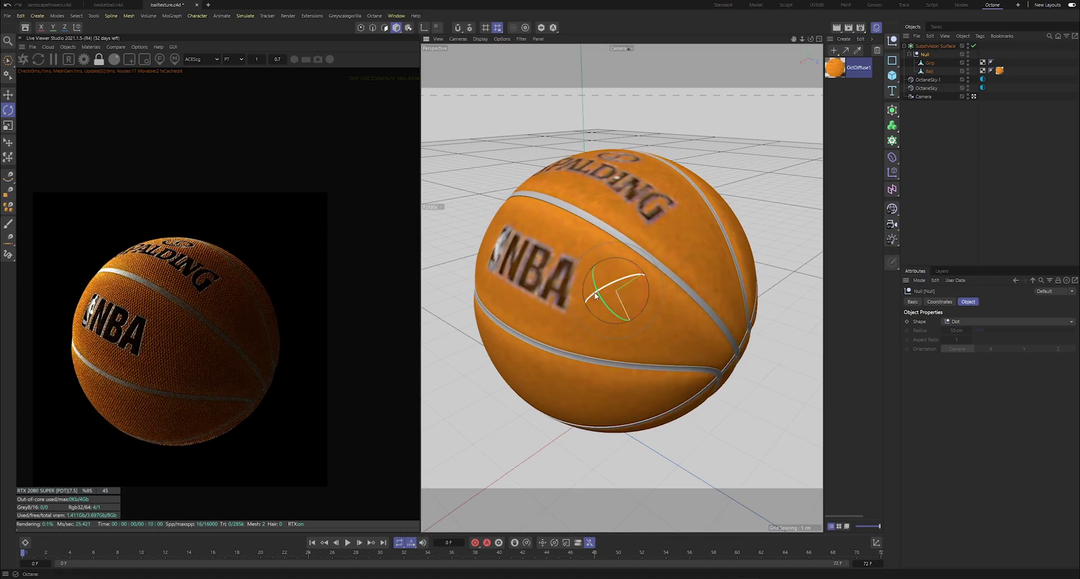